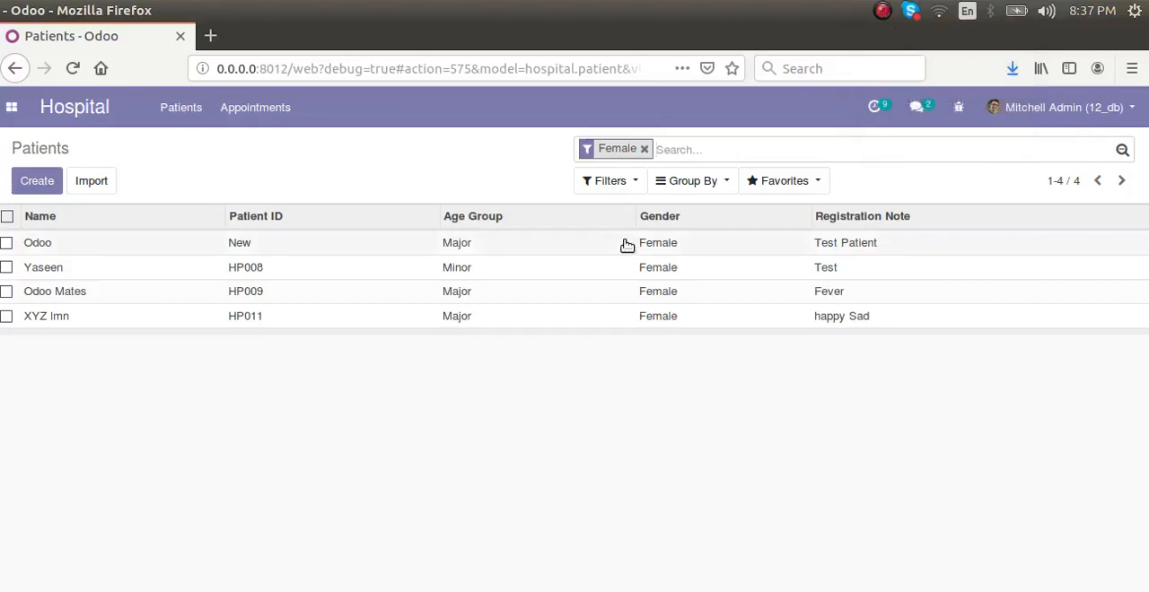
# Print patient Odoo's Patient Card PDF, view it, then close the viewer.
pyautogui.click(37, 243)
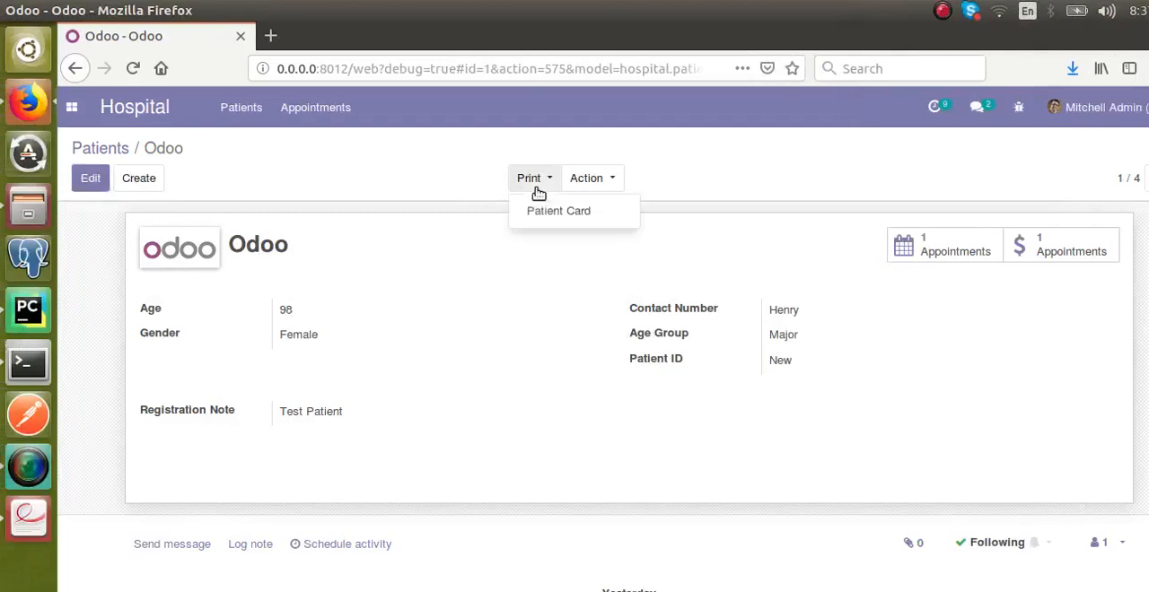
pyautogui.moveTo(439, 226)
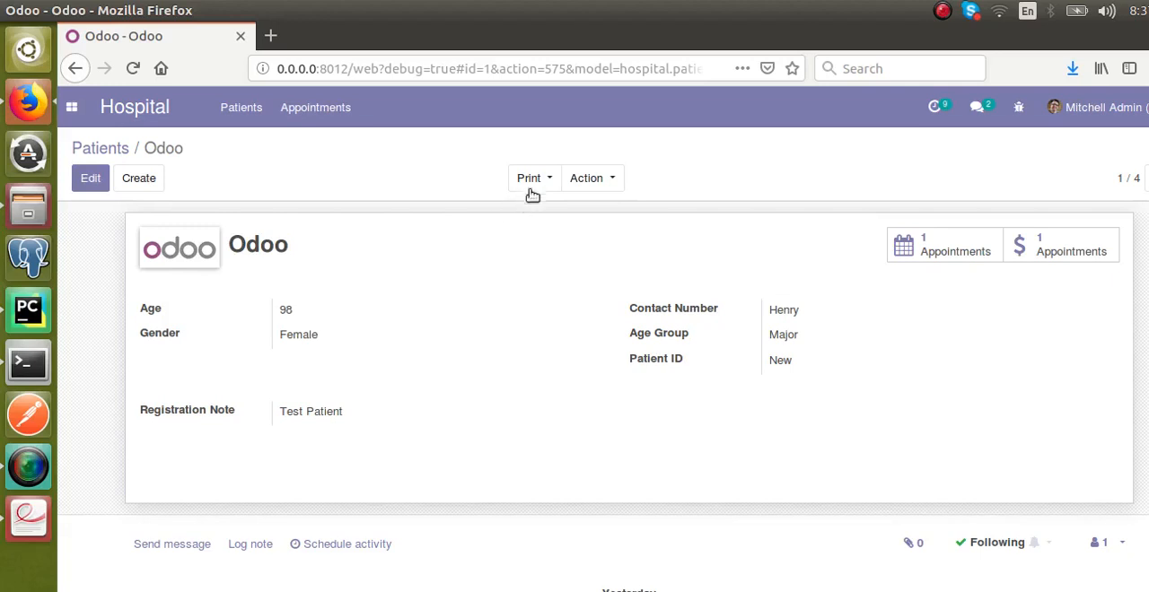
pyautogui.click(529, 177)
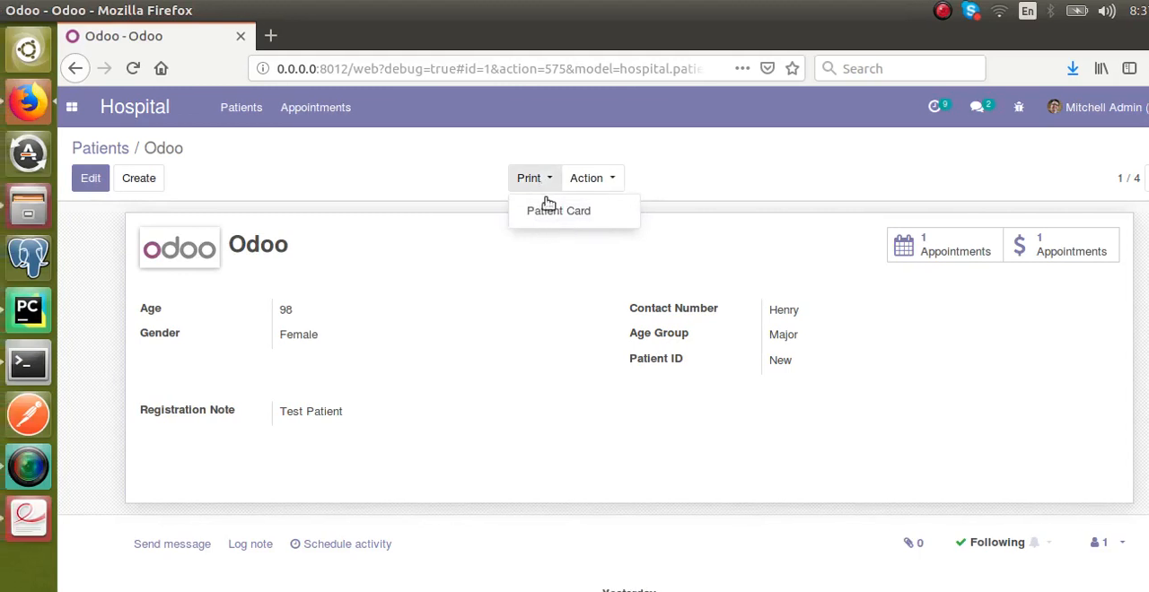
pyautogui.click(558, 210)
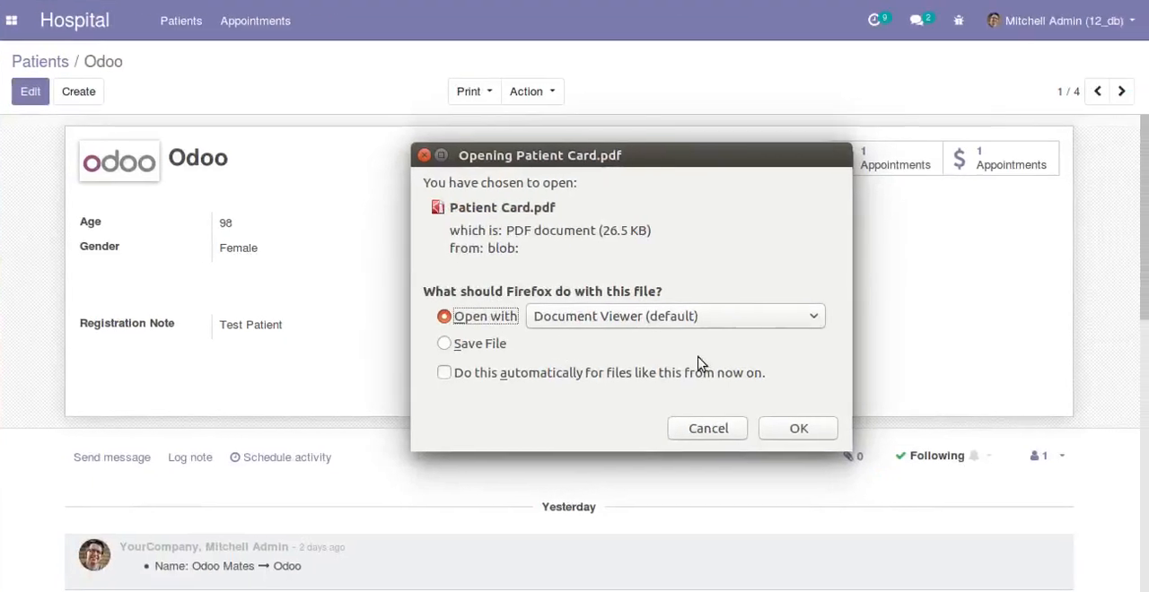
pyautogui.click(797, 428)
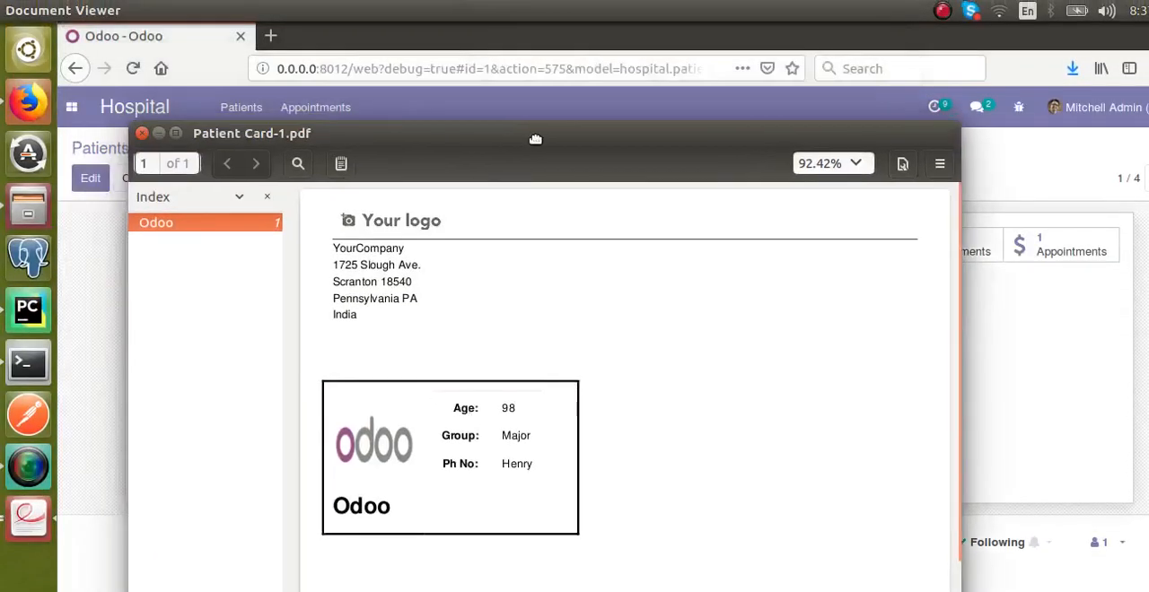
pyautogui.click(141, 133)
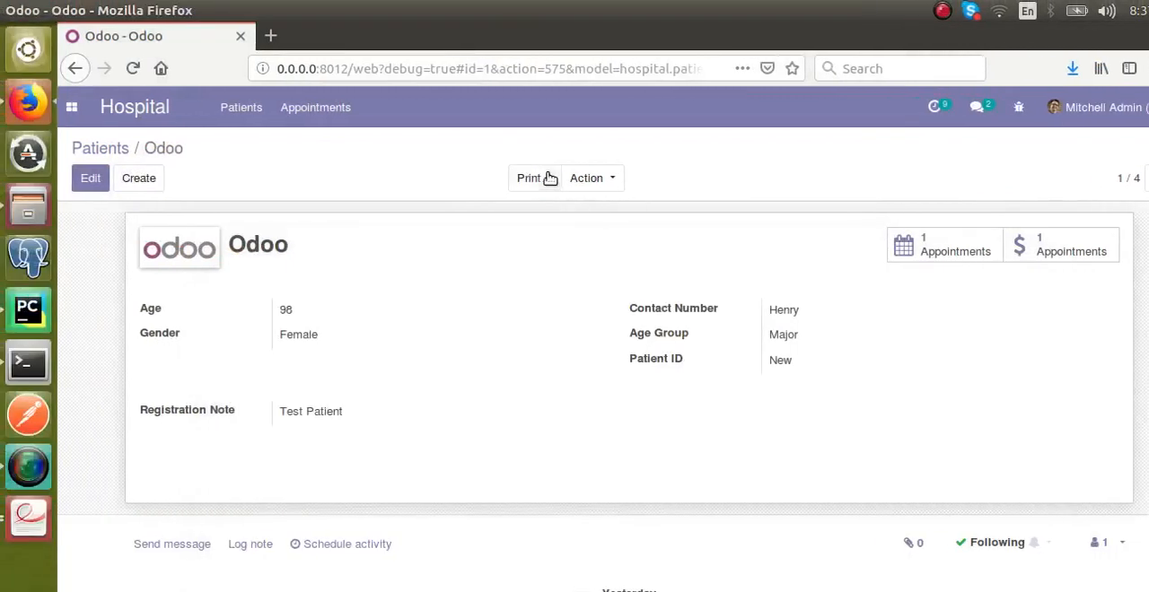
# Open report.xml in the om_hospital project and select the Patient Card report block.
pyautogui.click(528, 178)
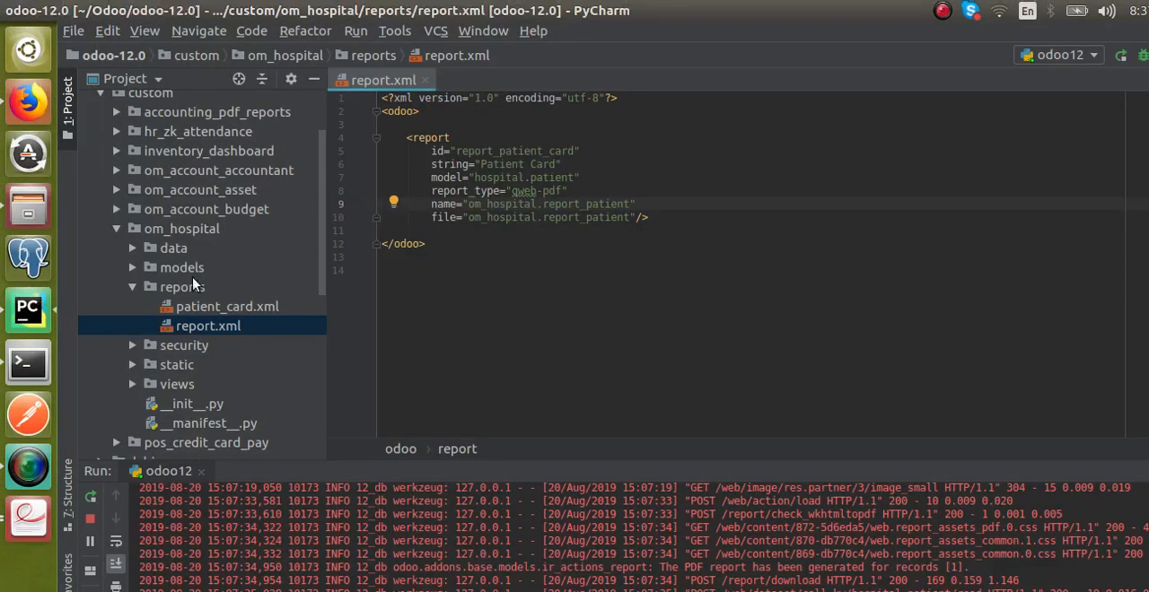
pyautogui.click(181, 228)
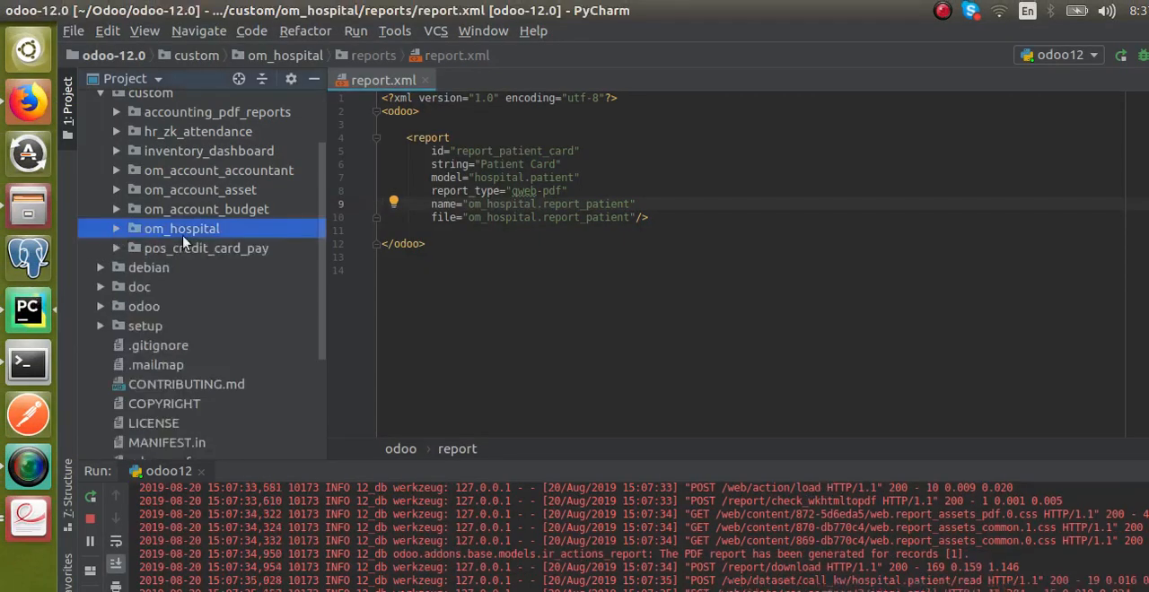
pyautogui.click(116, 228)
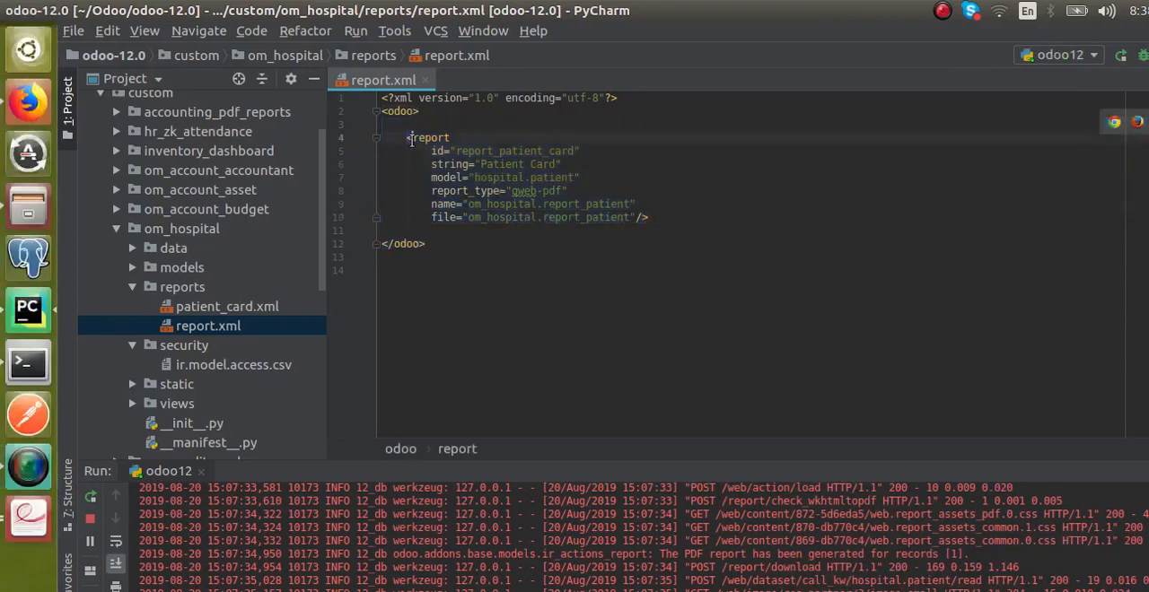
pyautogui.moveTo(409, 137); pyautogui.dragTo(601, 230)
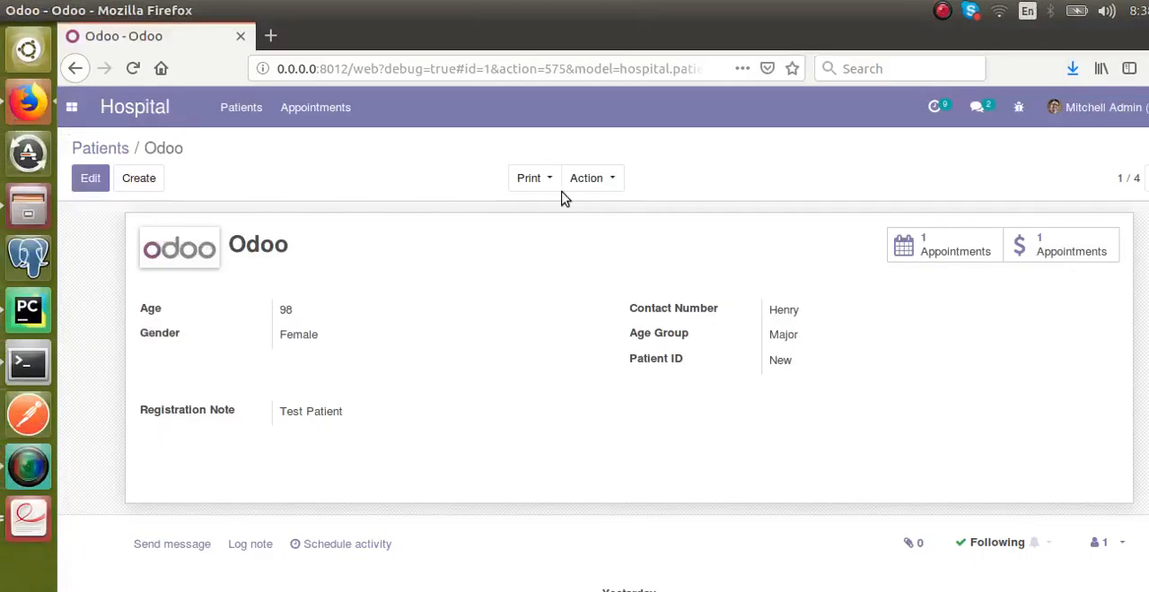
# Add a menu="False" attribute line to the Patient Card report tag.
pyautogui.click(529, 177)
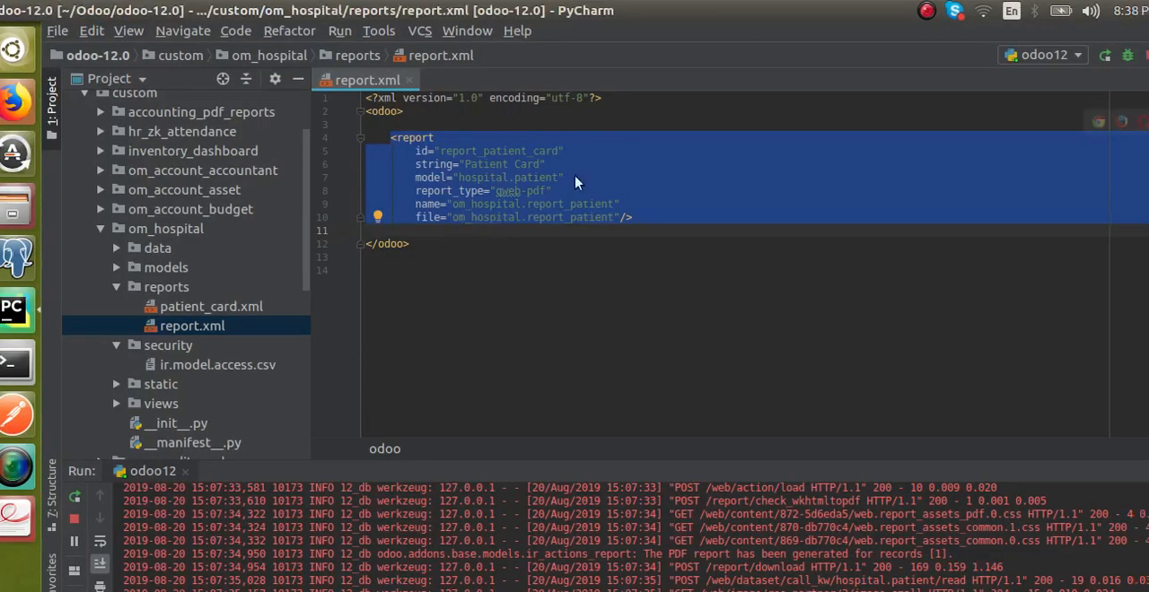
pyautogui.write('menu')
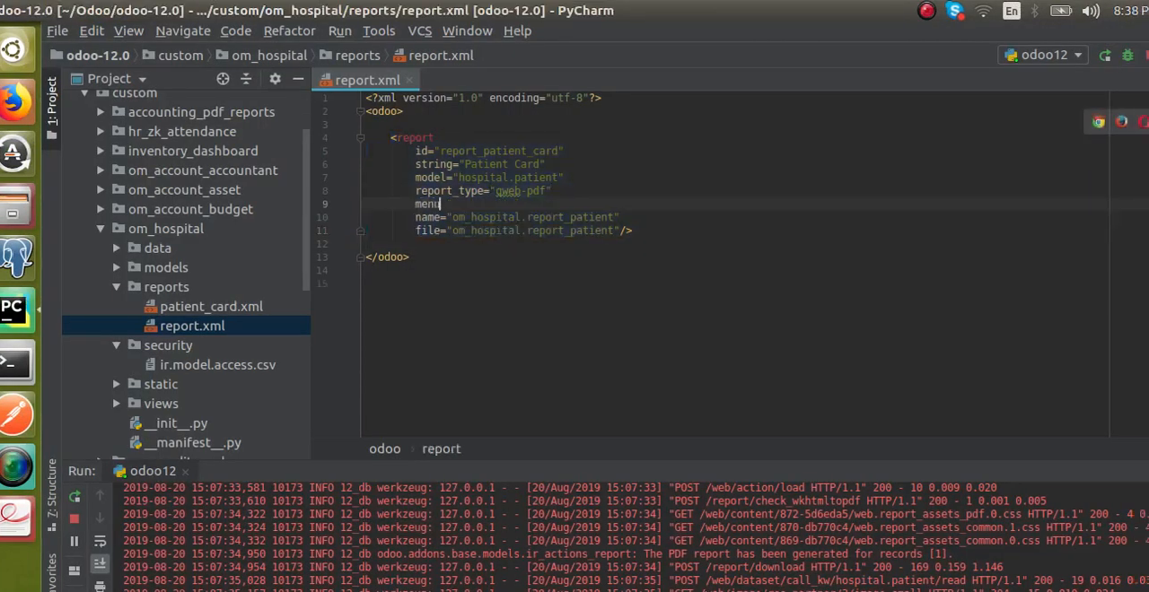
pyautogui.write('""')
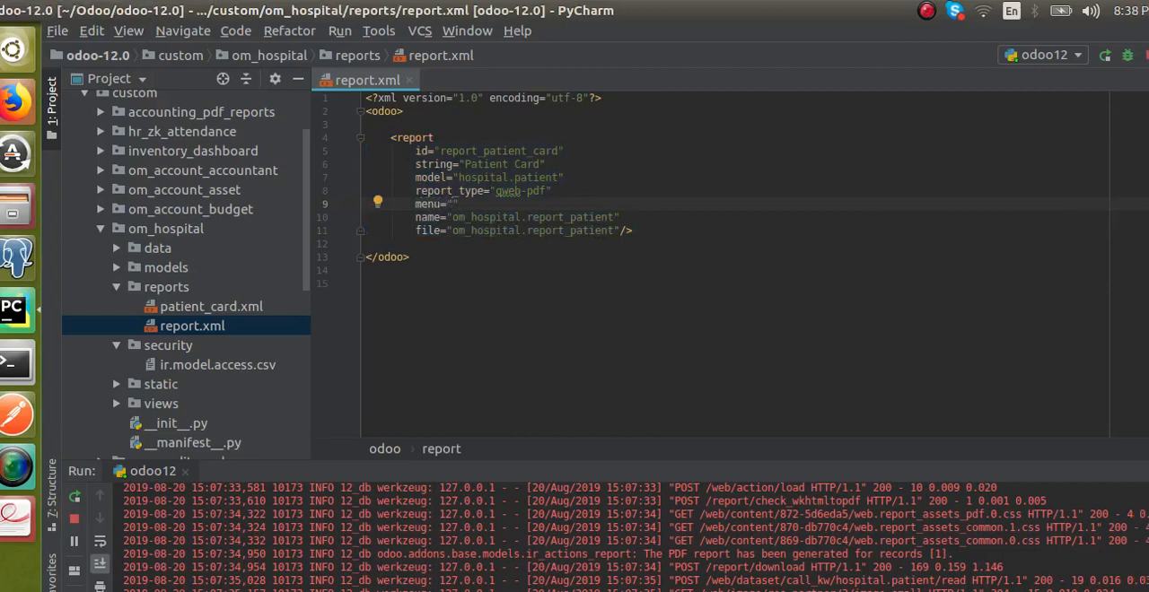
pyautogui.write('False')
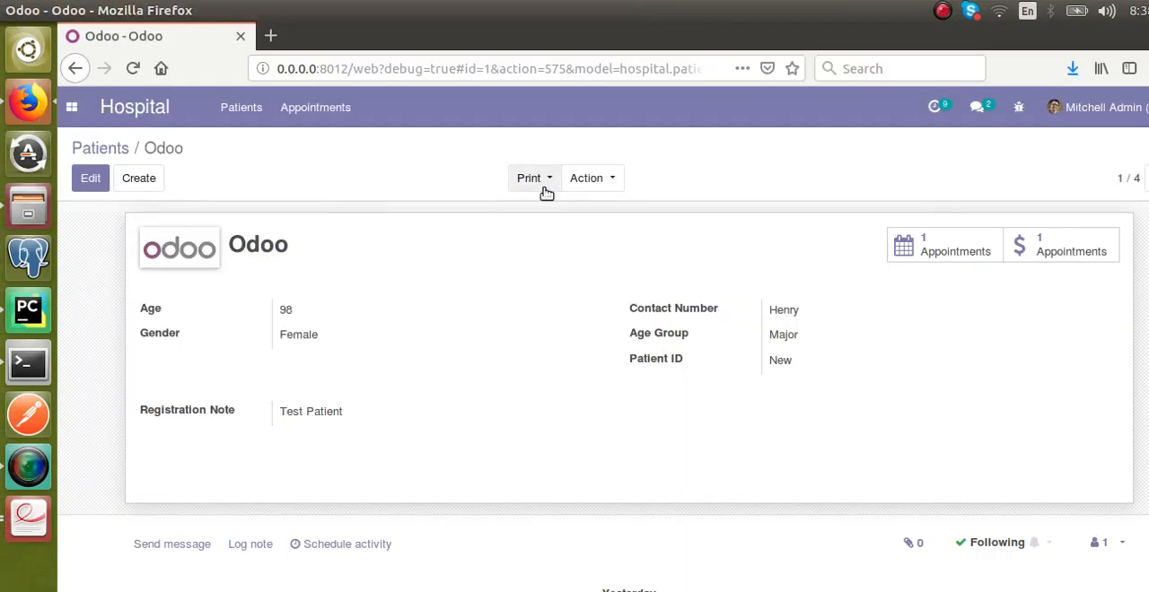
# Check that the Print dropdown still lists Patient Card for patient Odoo.
pyautogui.click(529, 177)
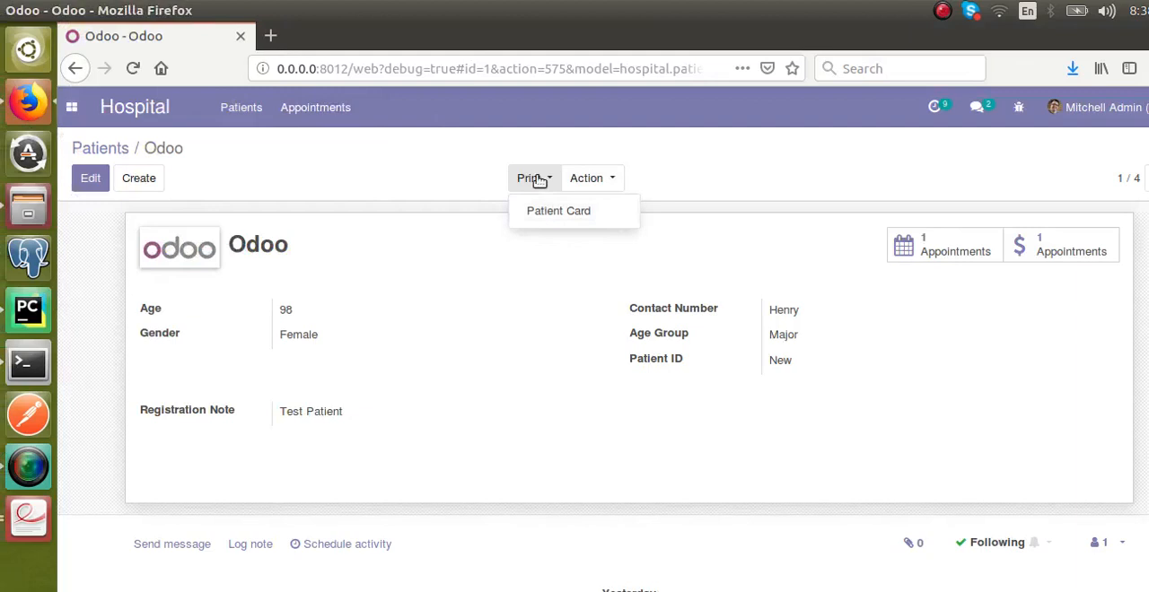
pyautogui.moveTo(566, 215)
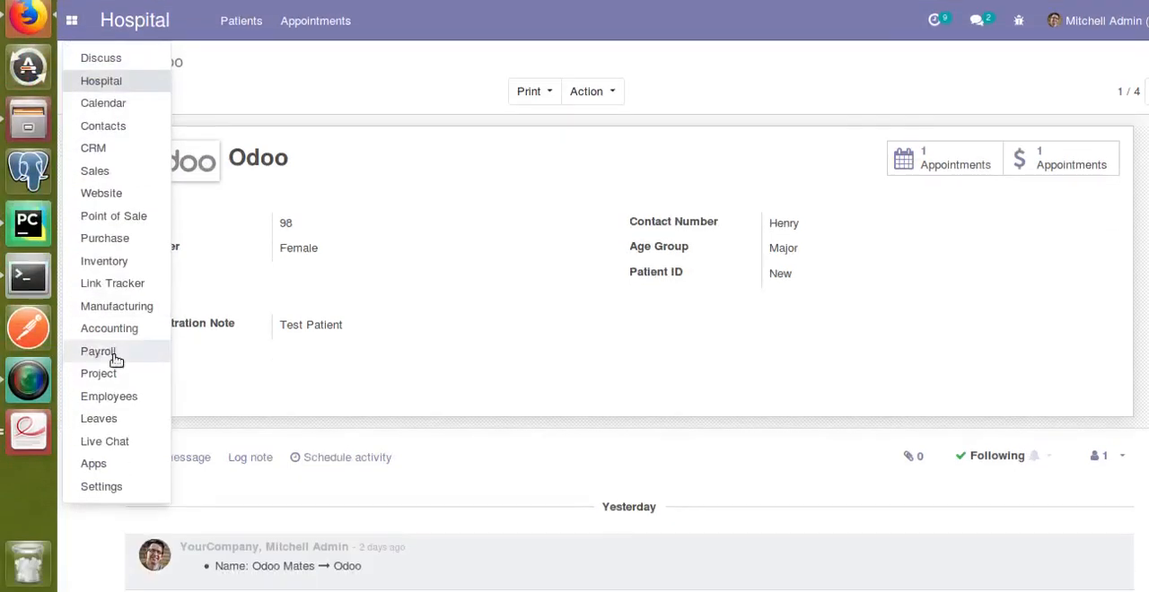
# Go to Apps and upgrade the Hospital Management module.
pyautogui.click(93, 463)
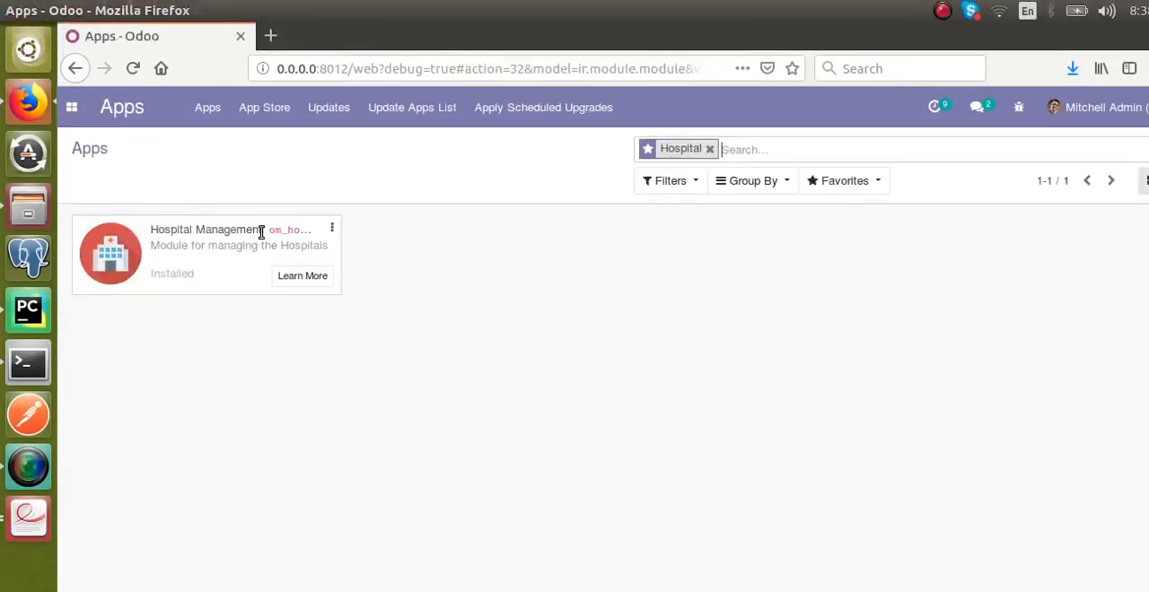
pyautogui.click(331, 227)
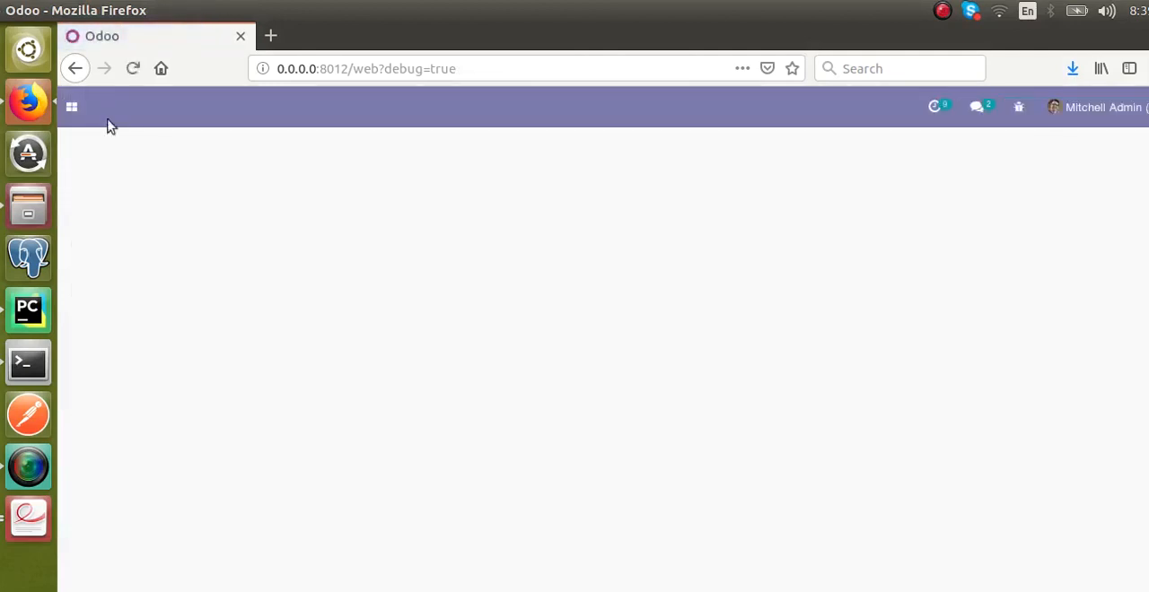
# Open patient Odoo through the Hospital app and confirm no Print button remains.
pyautogui.click(72, 107)
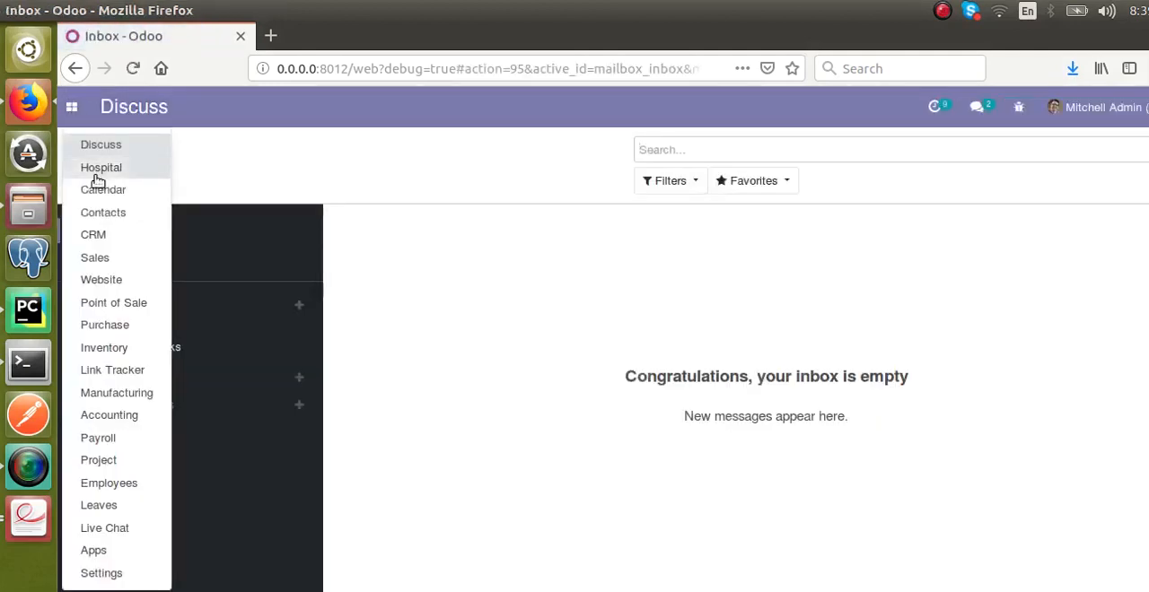
pyautogui.click(100, 167)
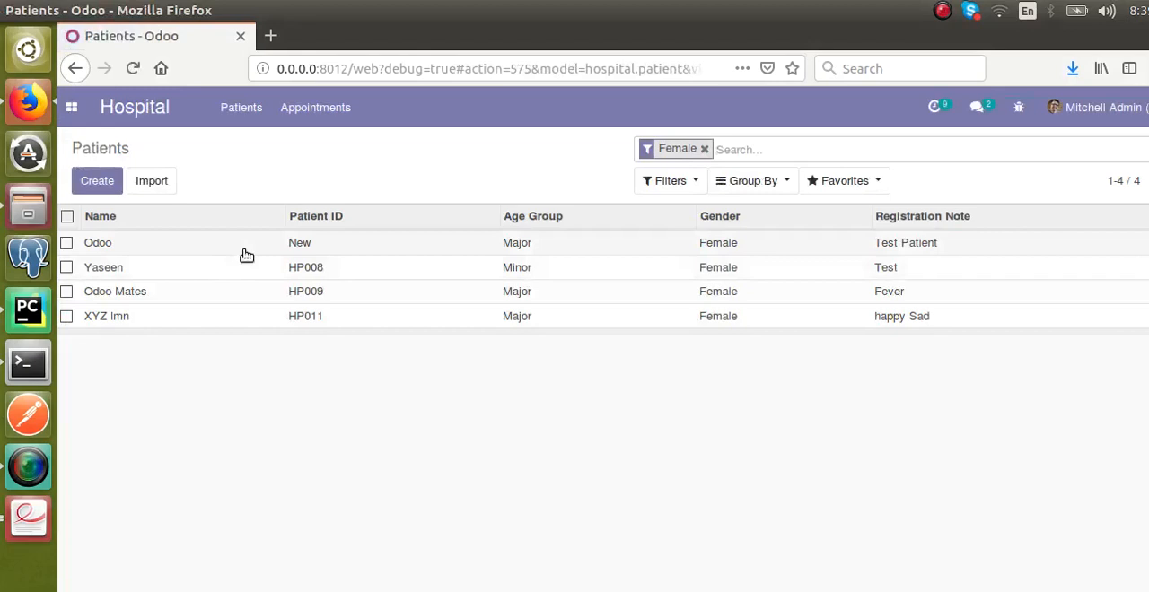
pyautogui.click(97, 242)
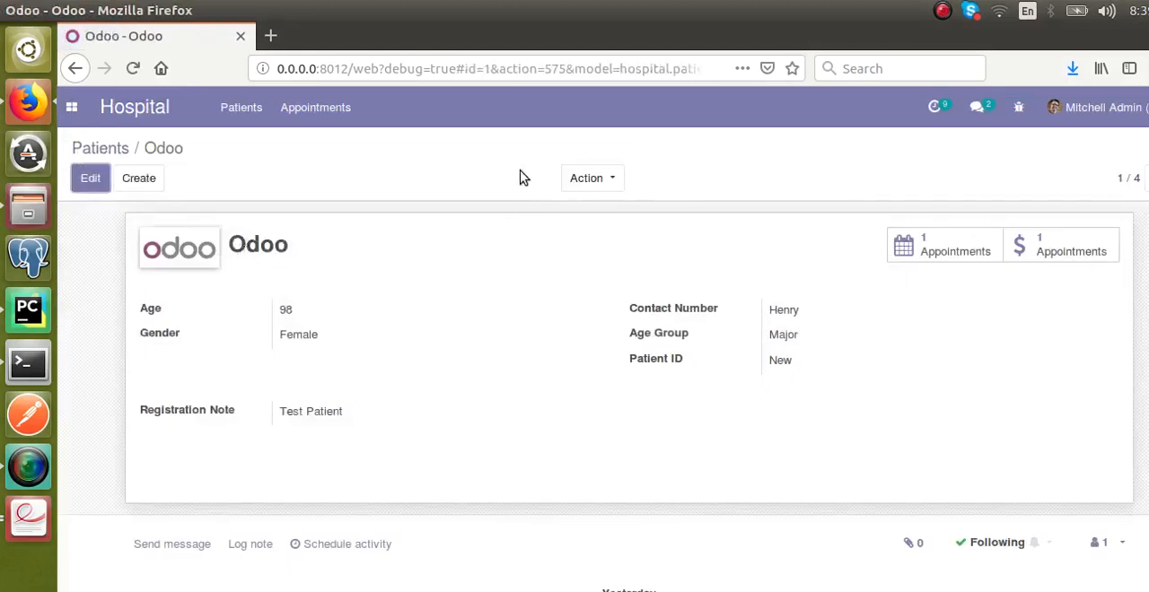
pyautogui.moveTo(525, 197)
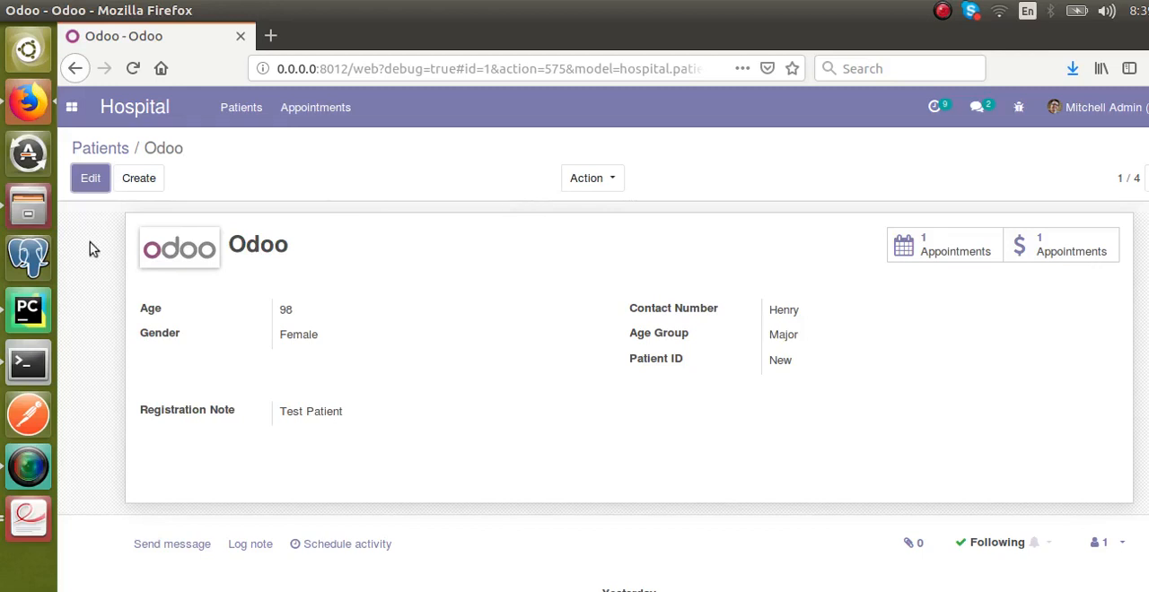
pyautogui.moveTo(587, 177)
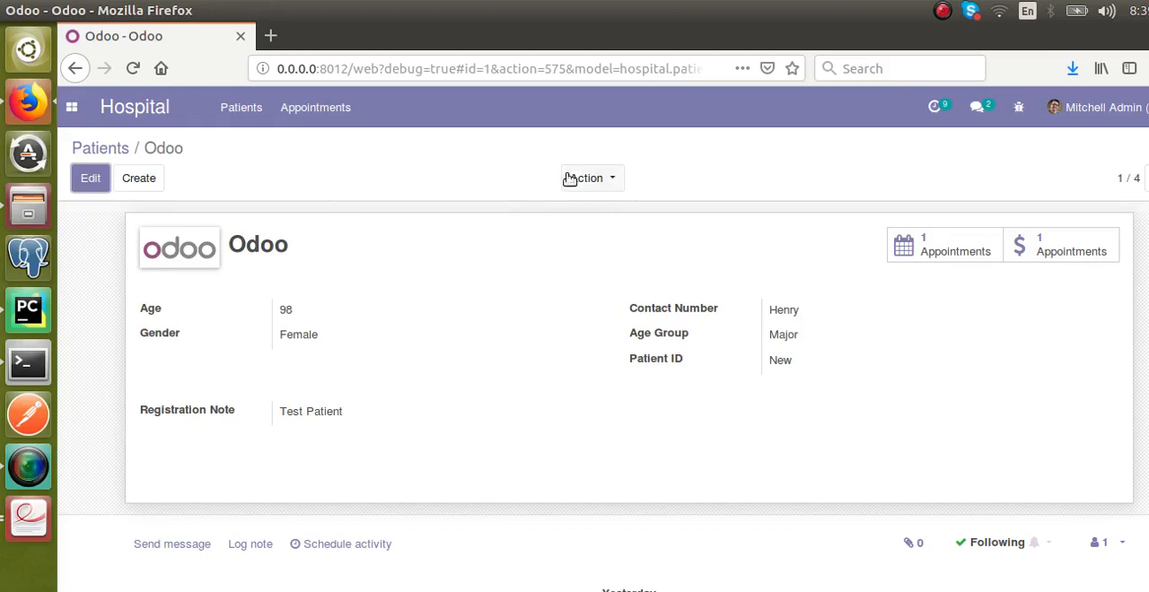